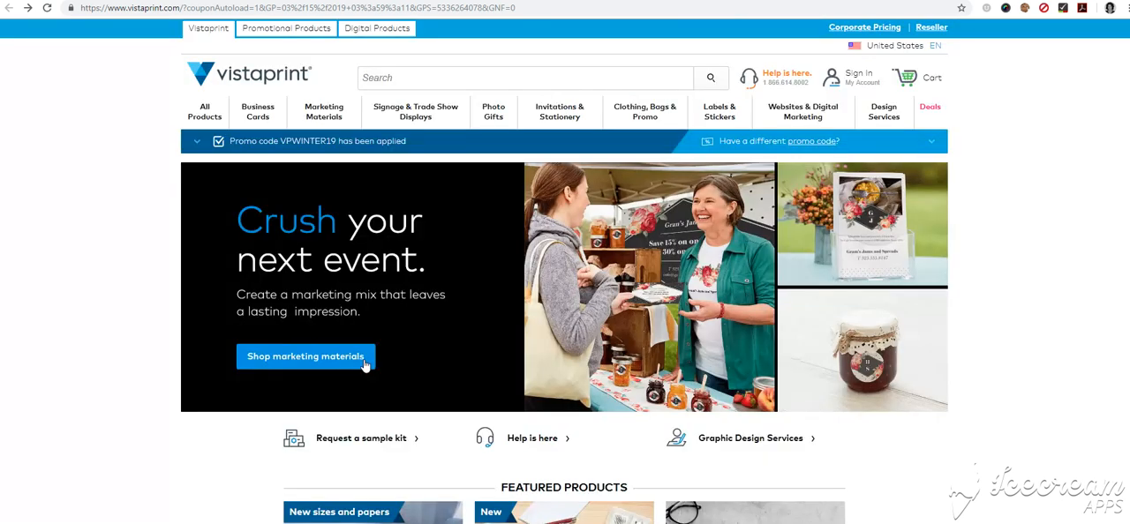
# Go to the Postcards product page from the Vistaprint home page.
pyautogui.scroll(-3)
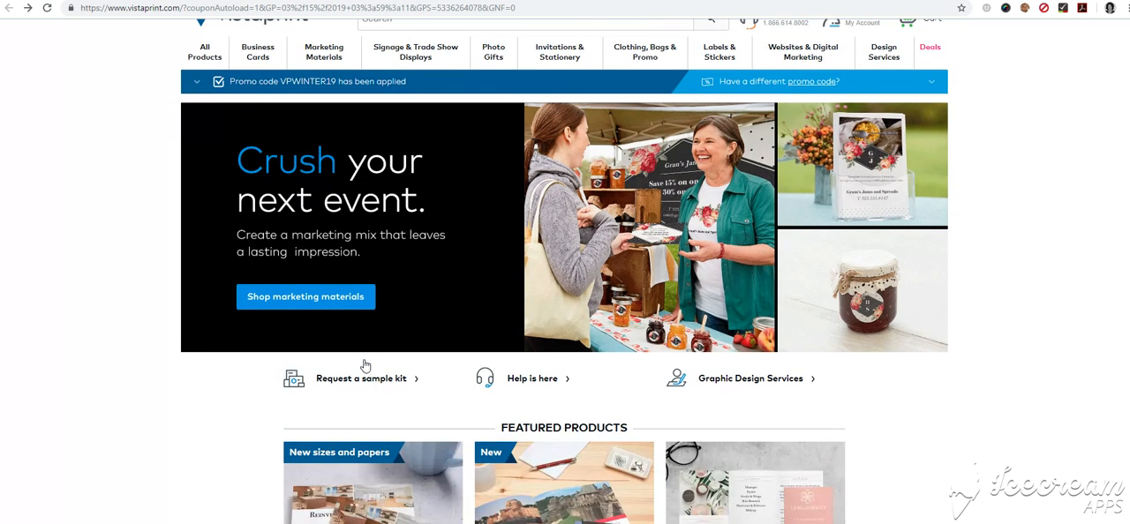
pyautogui.scroll(-3)
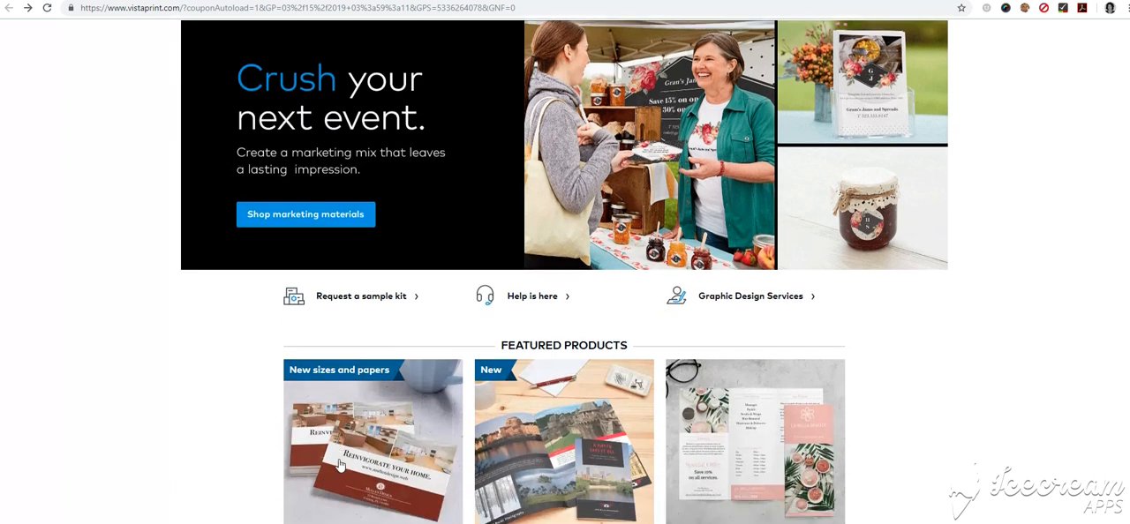
pyautogui.scroll(-3)
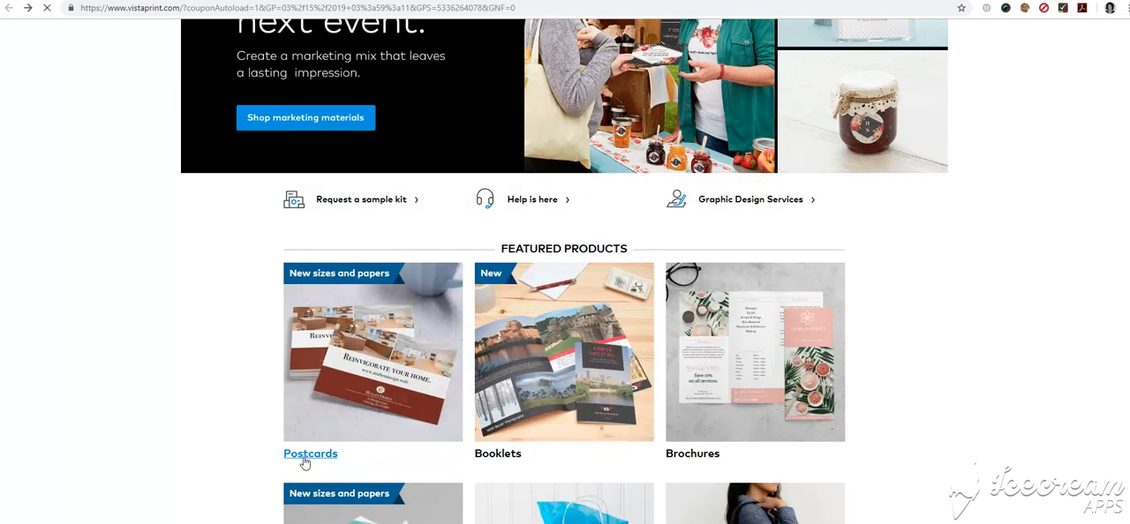
pyautogui.click(310, 452)
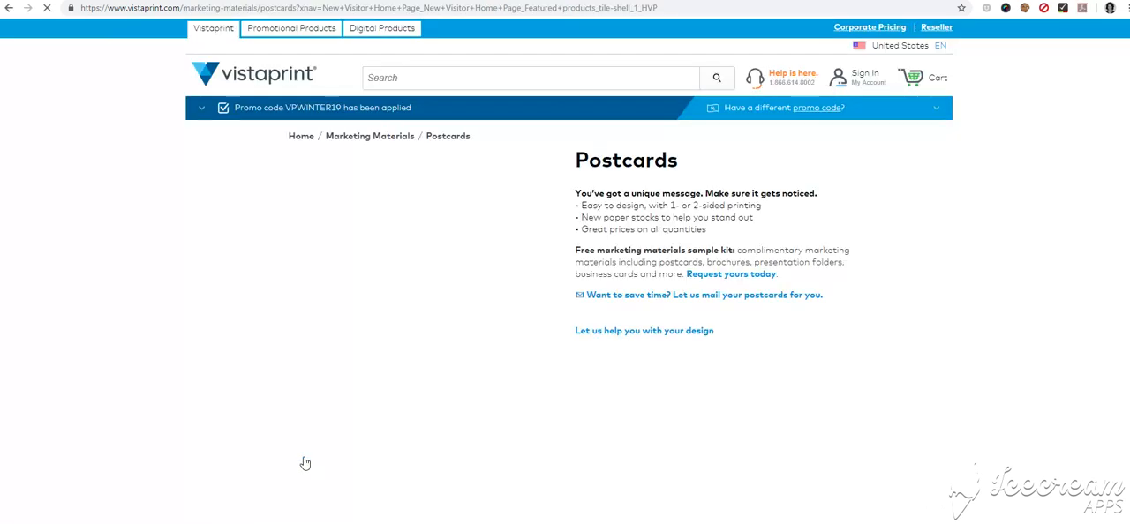
# Choose a horizontal 5" x 7" standard-weight matte postcard and start designing it.
pyautogui.scroll(-3)
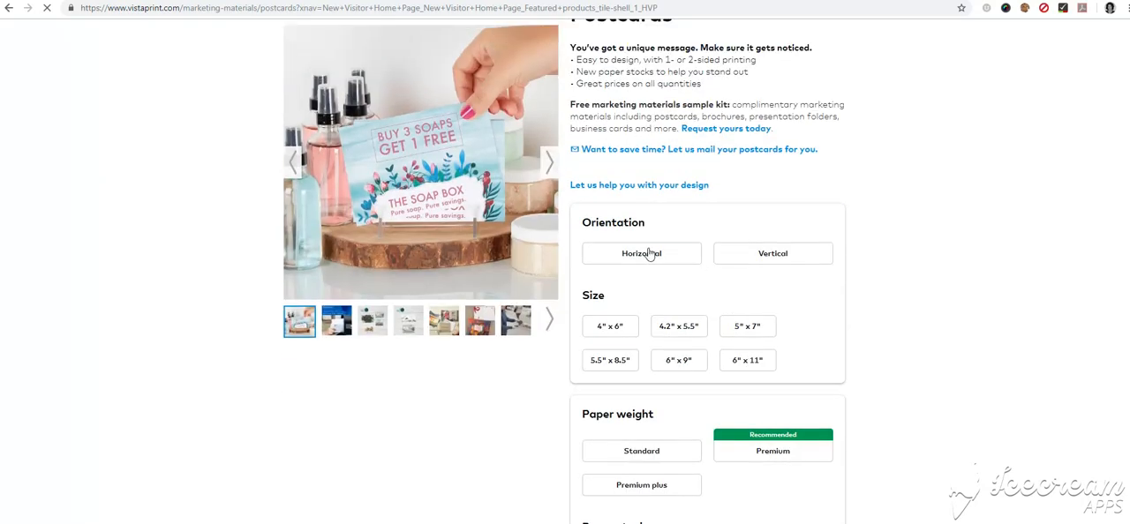
pyautogui.click(642, 254)
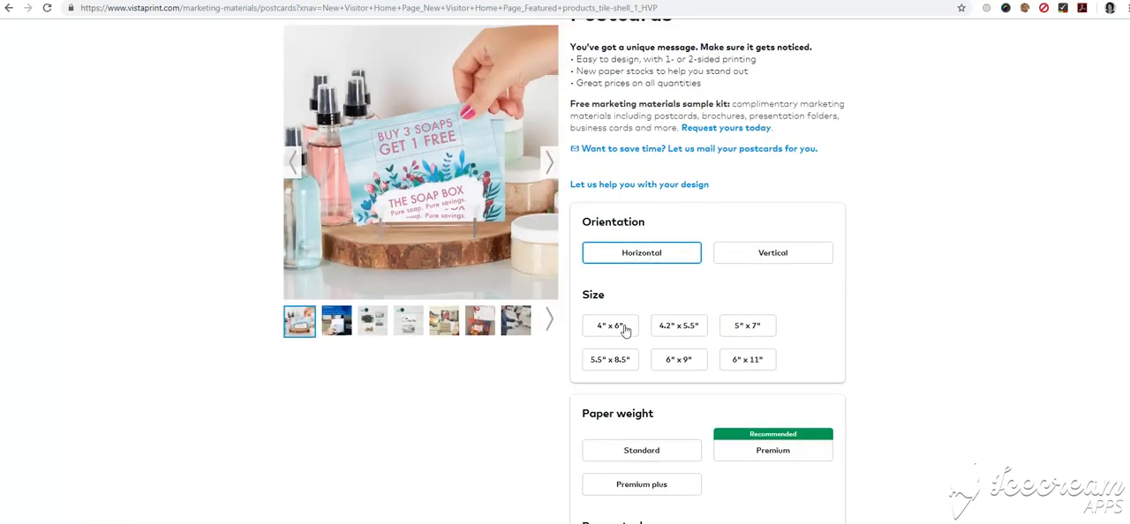
pyautogui.scroll(-3)
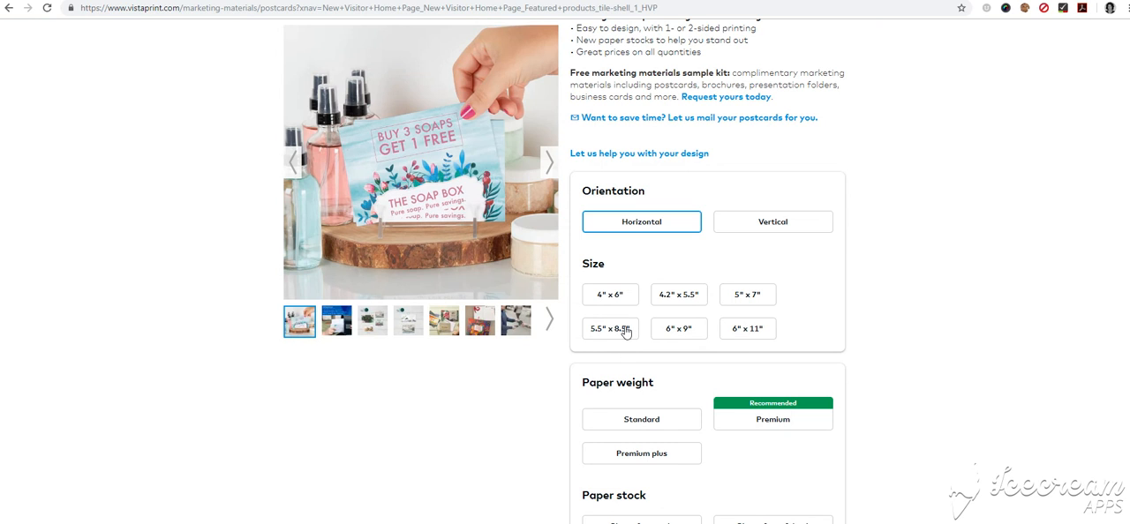
pyautogui.click(747, 293)
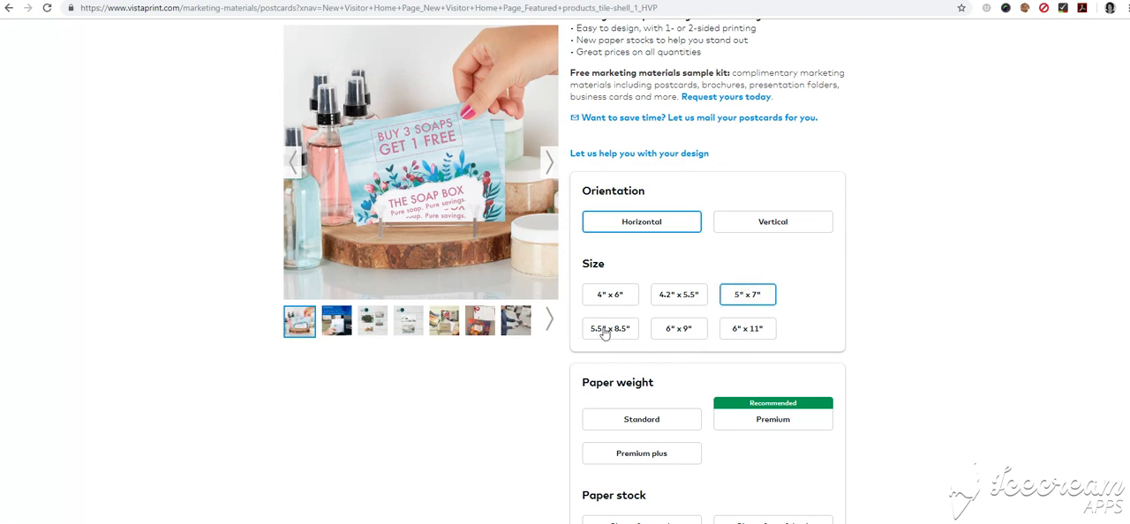
pyautogui.scroll(-3)
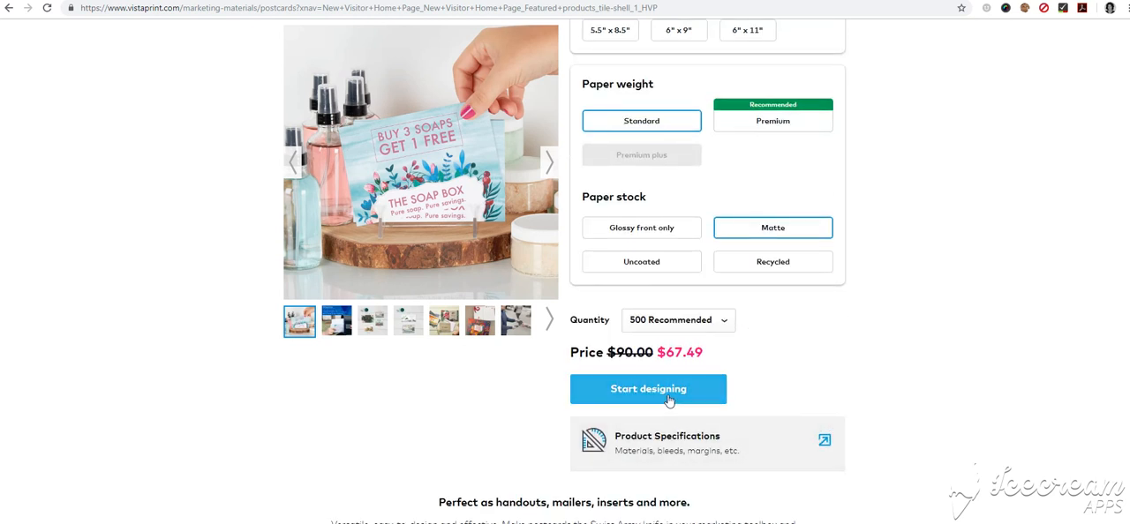
pyautogui.click(648, 388)
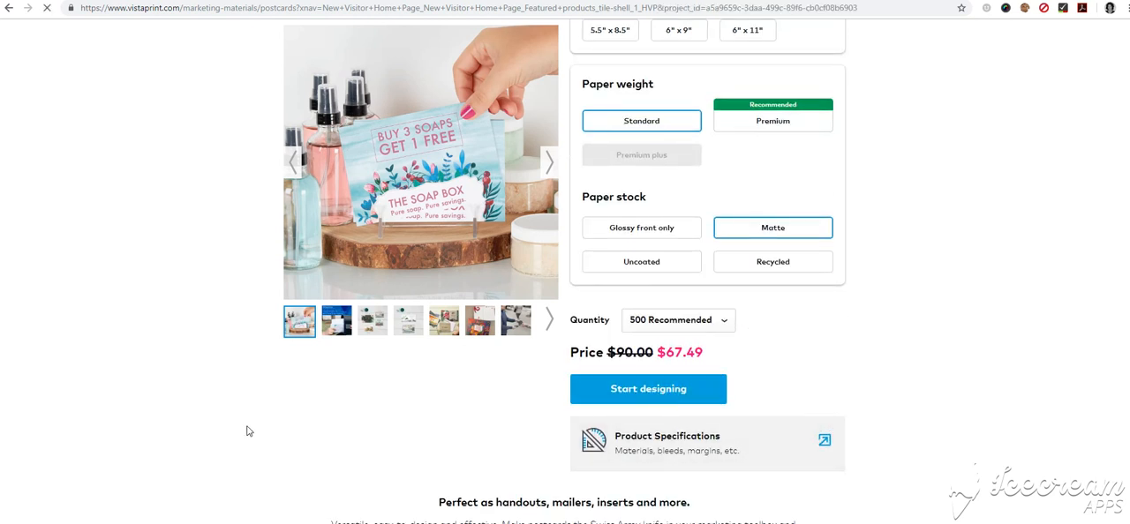
# Browse the horizontal 5" x 7" template gallery toward the Upload Your Design option.
pyautogui.click(649, 389)
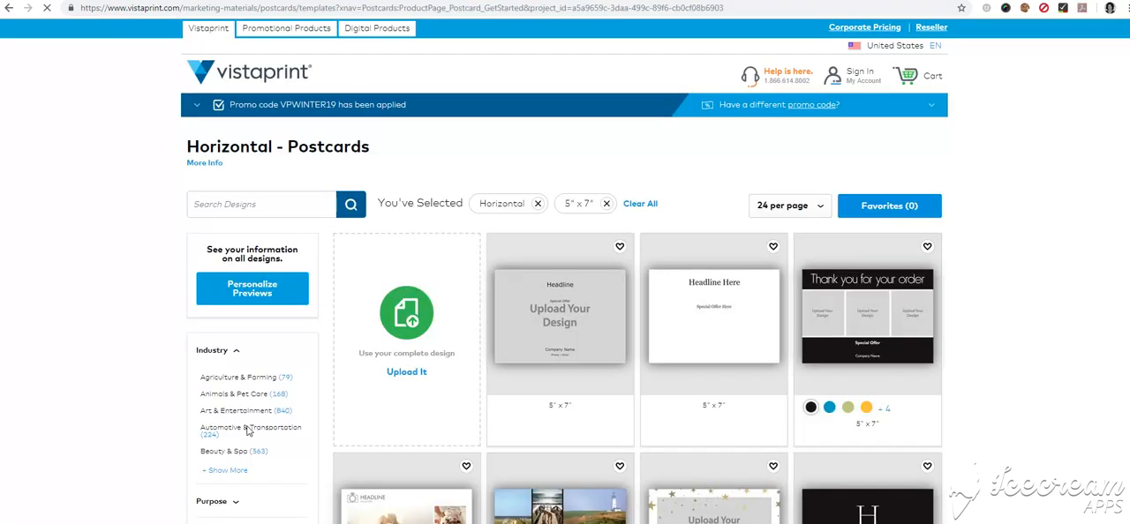
pyautogui.moveTo(406, 322)
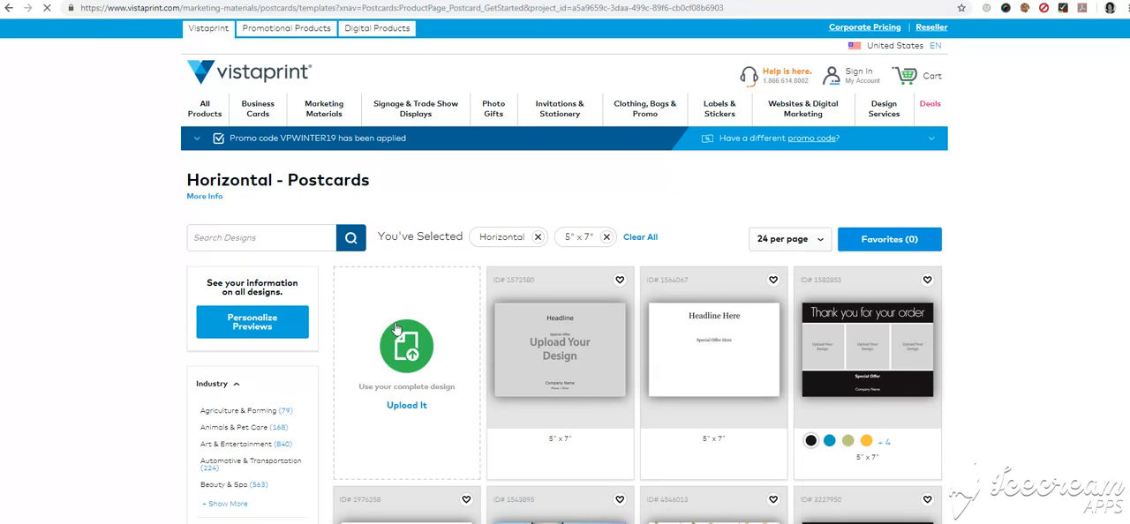
pyautogui.scroll(-3)
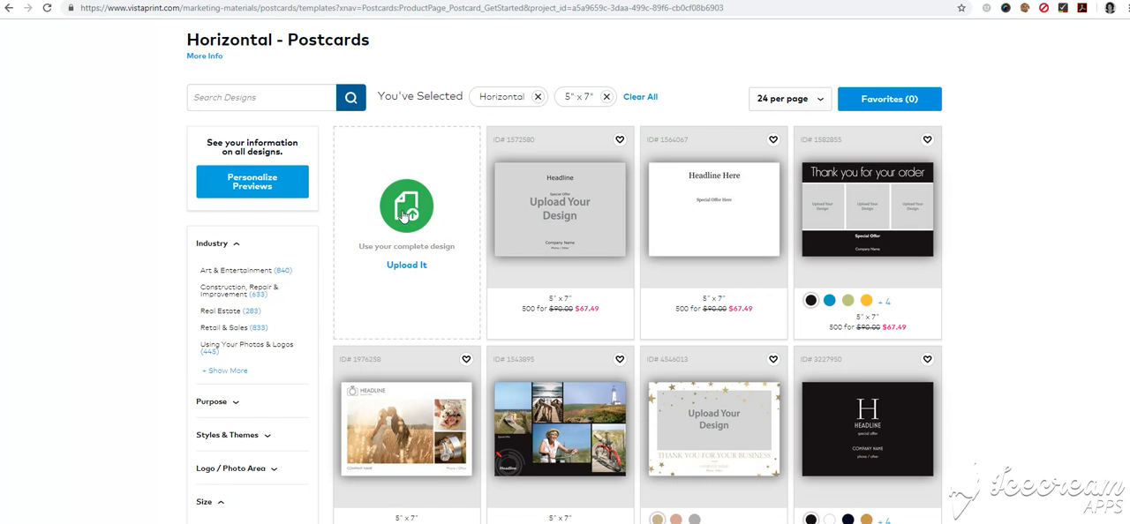
pyautogui.moveTo(406, 221)
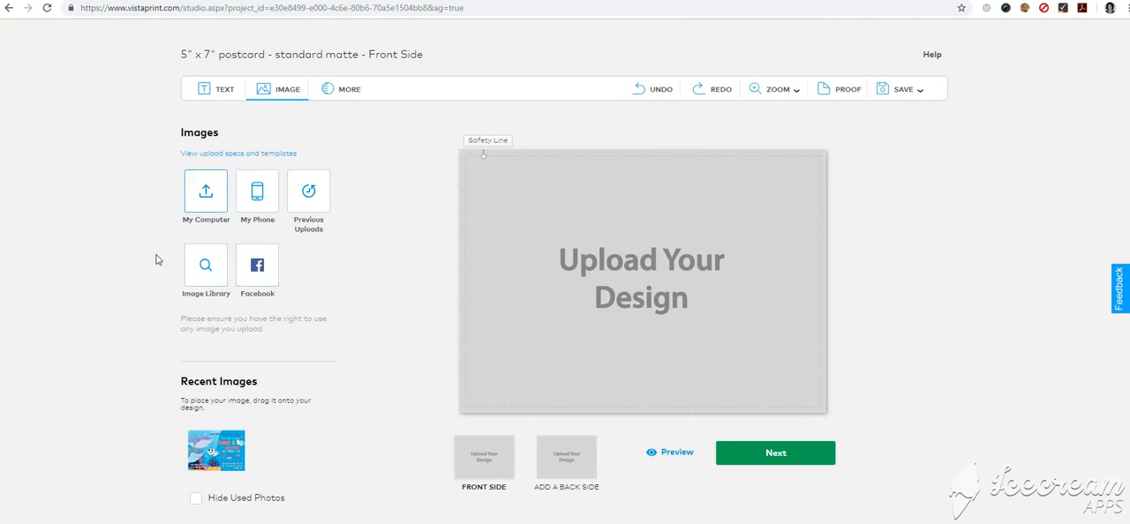
# Upload the baby shark invitation image from My Passport > etsy > birthday > baby-shark-2.
pyautogui.click(205, 191)
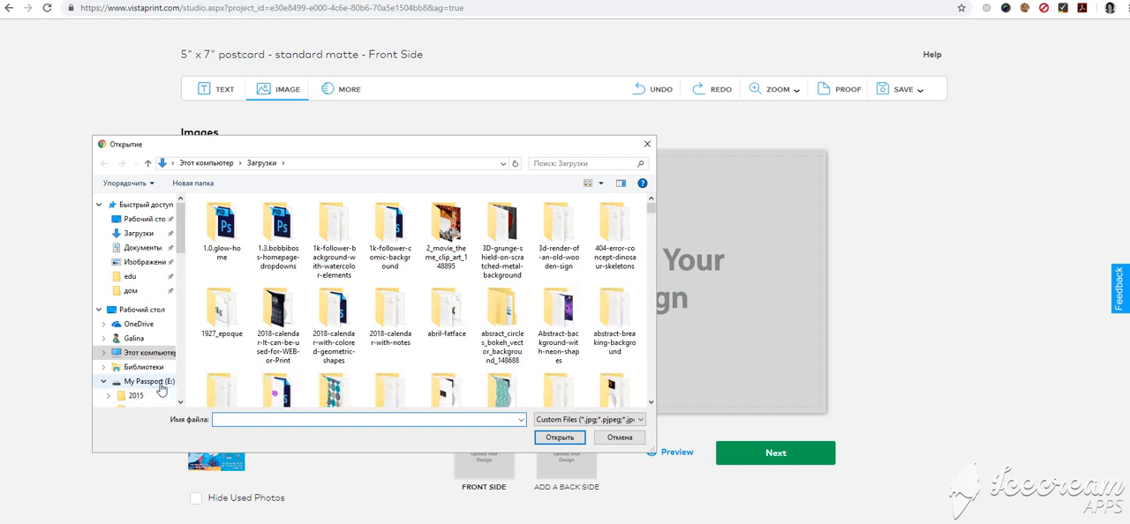
pyautogui.click(149, 382)
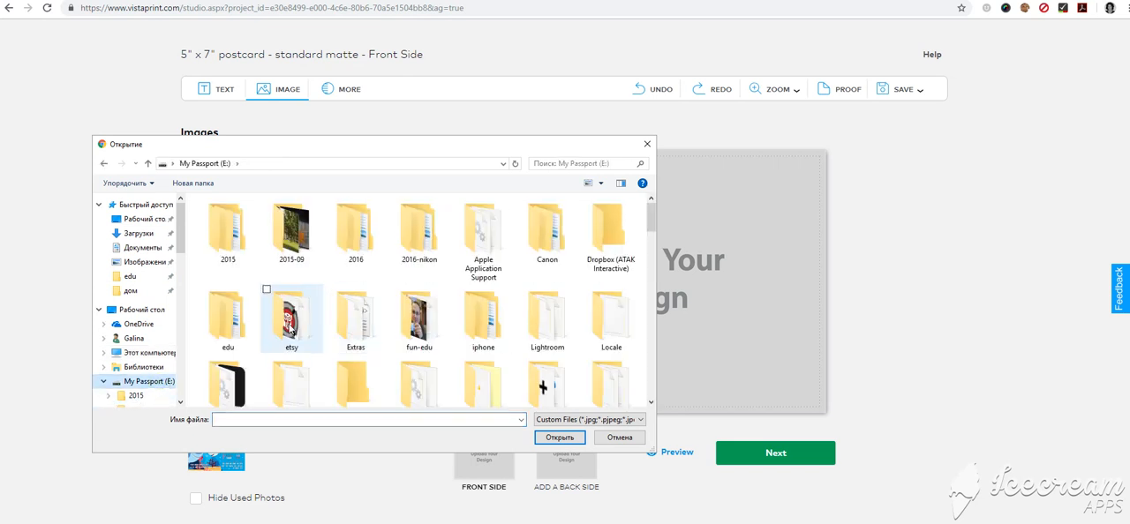
pyautogui.doubleClick(290, 317)
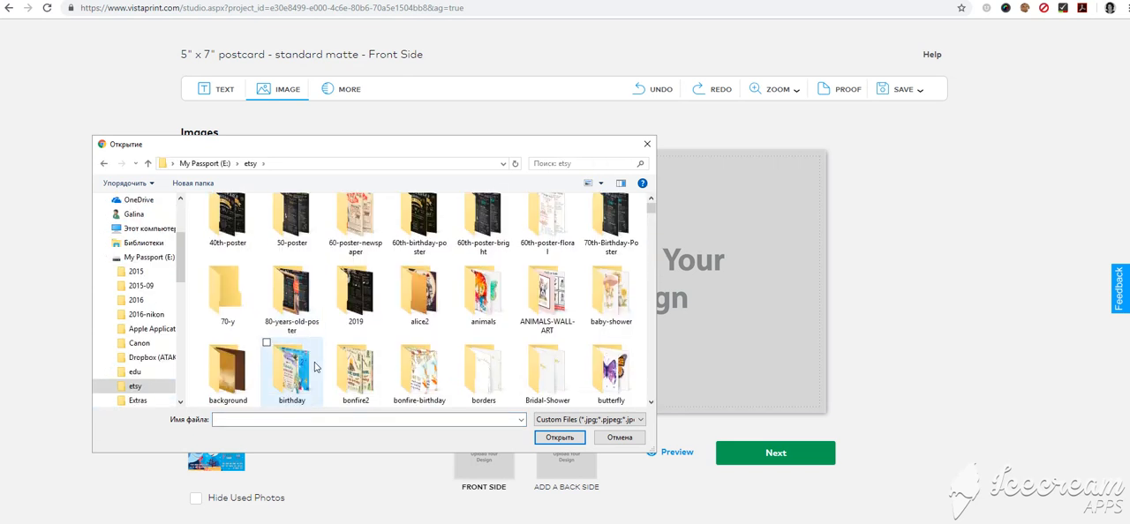
pyautogui.doubleClick(292, 371)
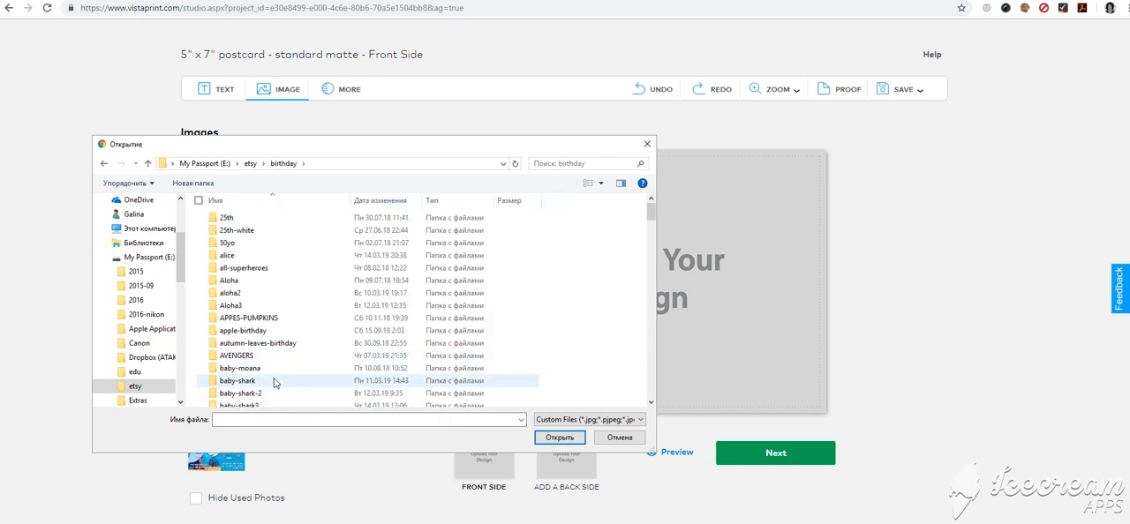
pyautogui.doubleClick(237, 381)
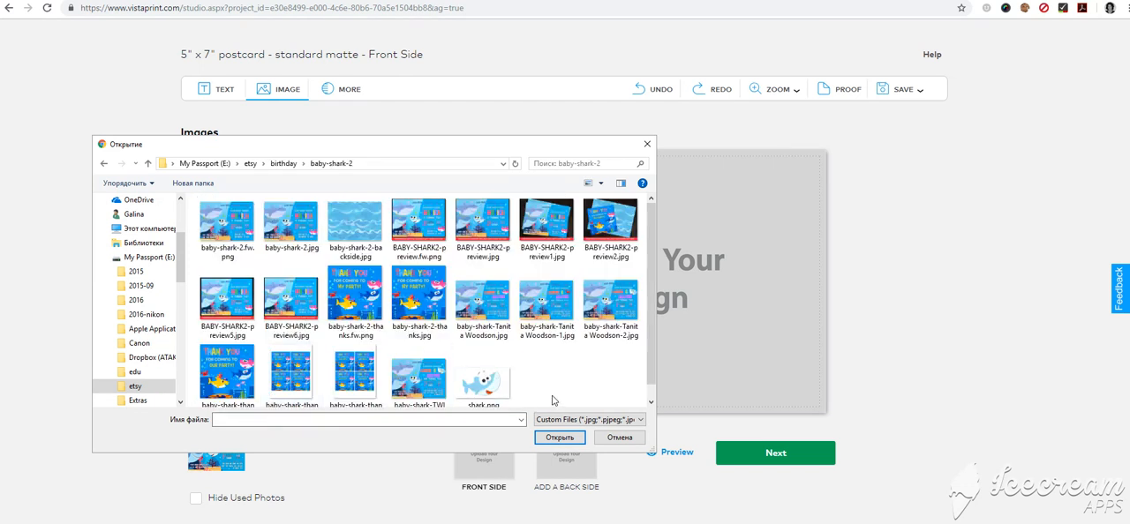
pyautogui.click(611, 304)
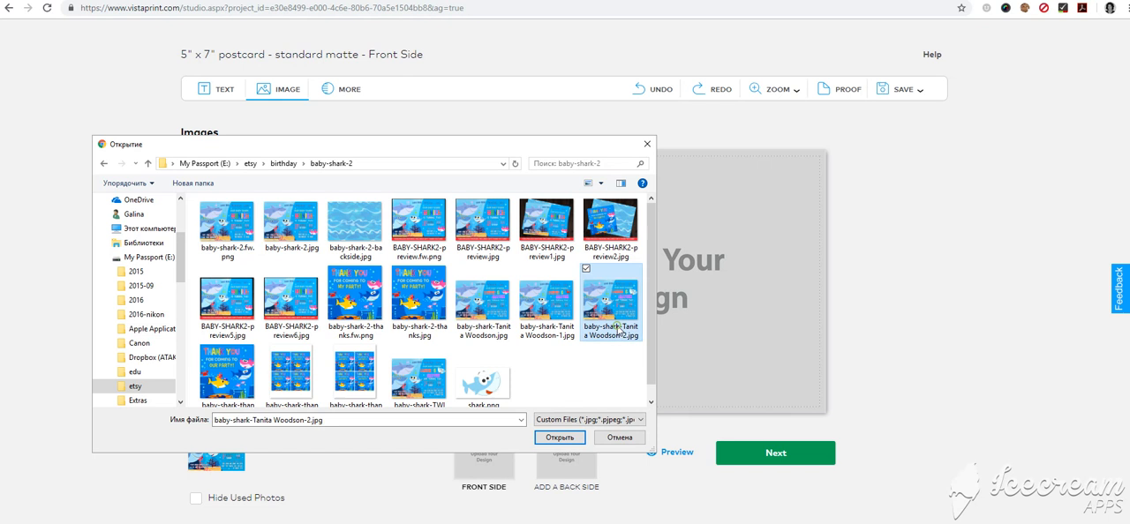
pyautogui.click(355, 226)
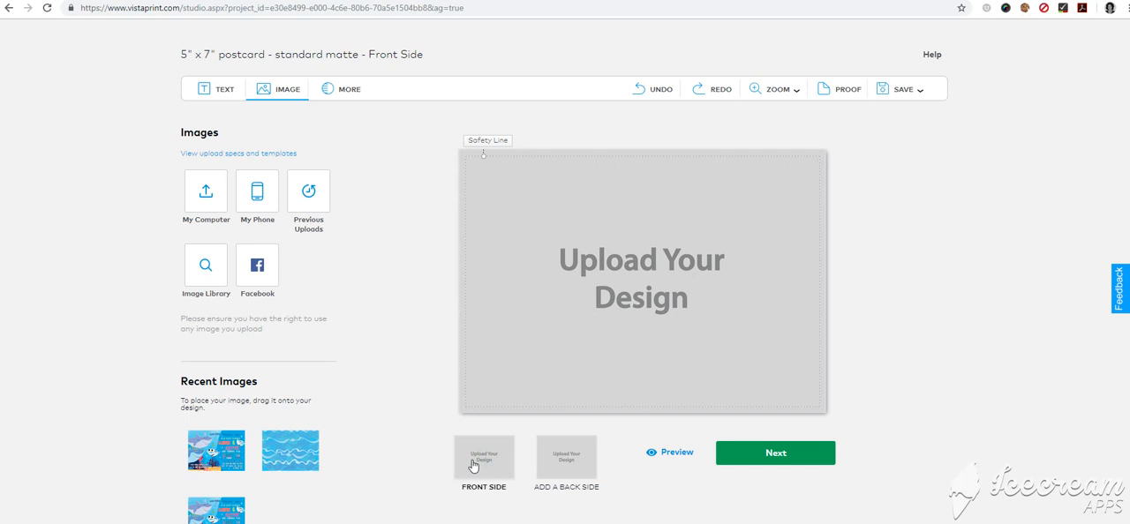
# Place the uploaded shark invitation image onto the front-side canvas.
pyautogui.moveTo(216, 450); pyautogui.dragTo(627, 251)
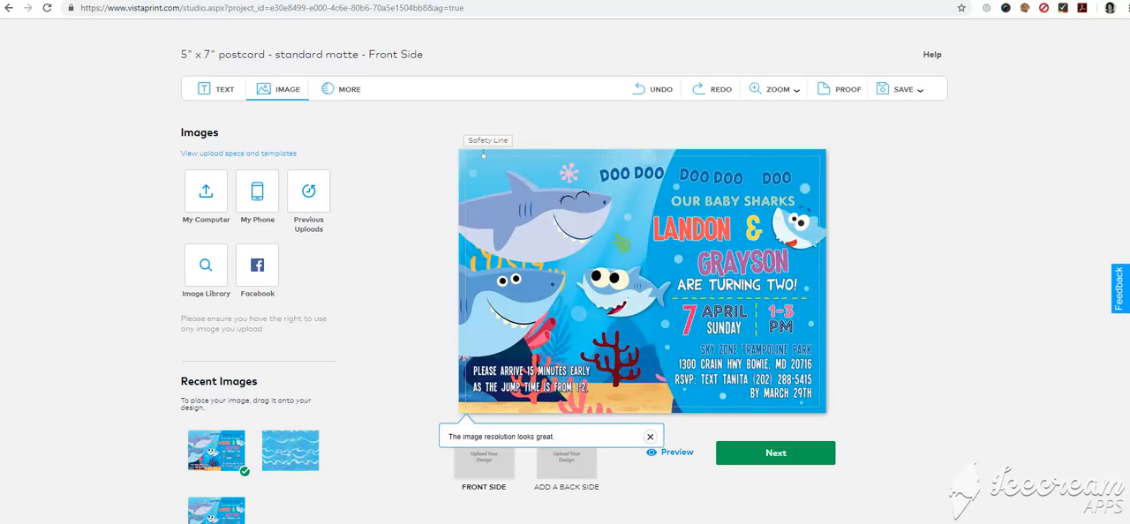
pyautogui.moveTo(821, 406)
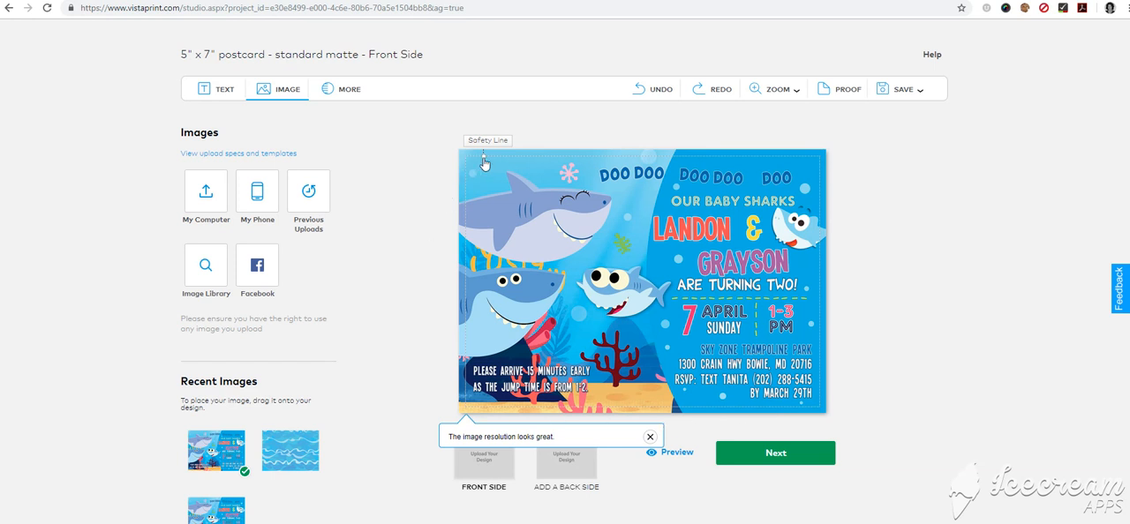
pyautogui.moveTo(507, 406)
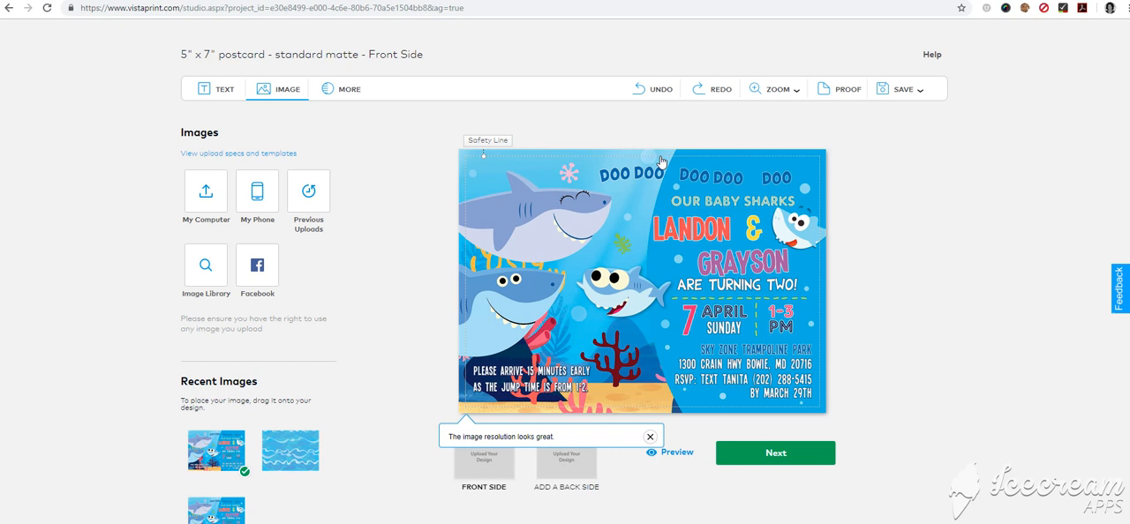
pyautogui.moveTo(647, 503)
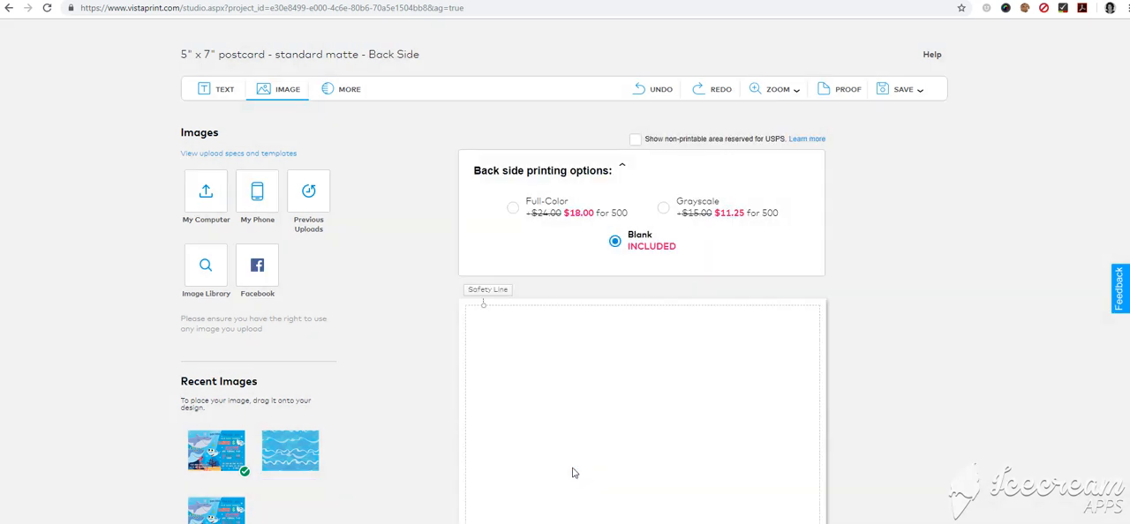
# Set the back side to full-colour printing with the blue wave pattern and preview it.
pyautogui.scroll(-3)
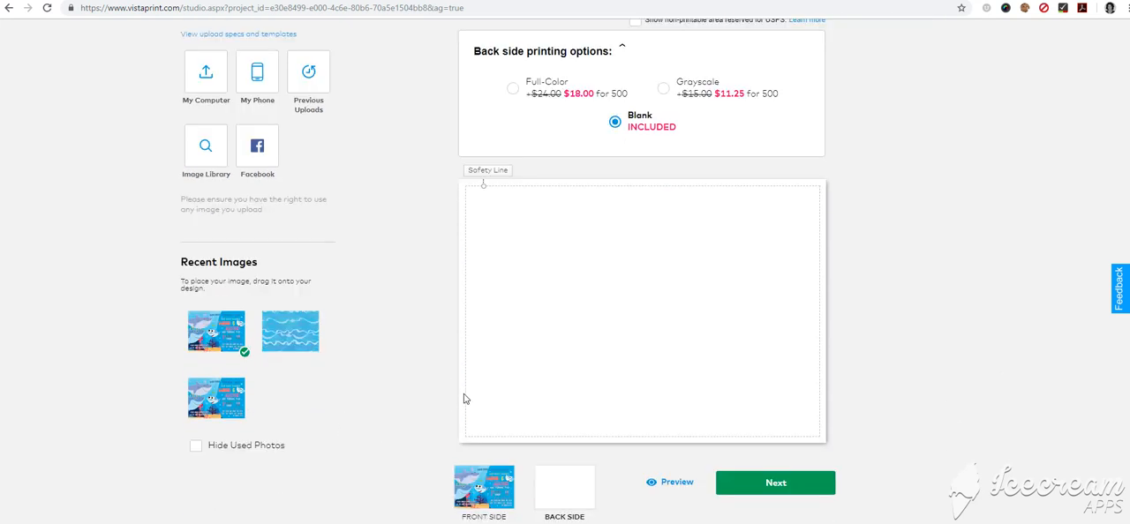
pyautogui.moveTo(473, 375)
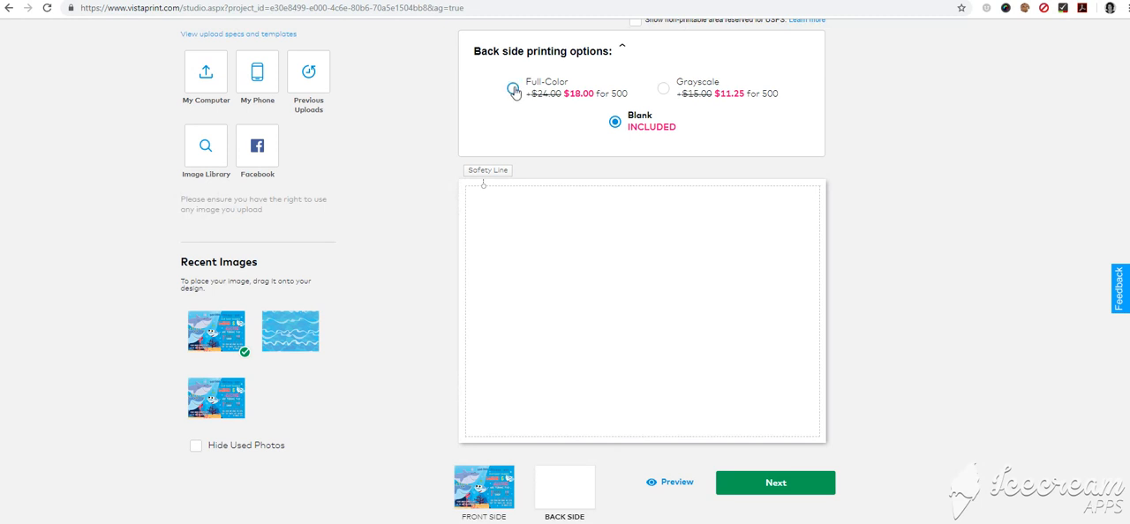
pyautogui.click(512, 88)
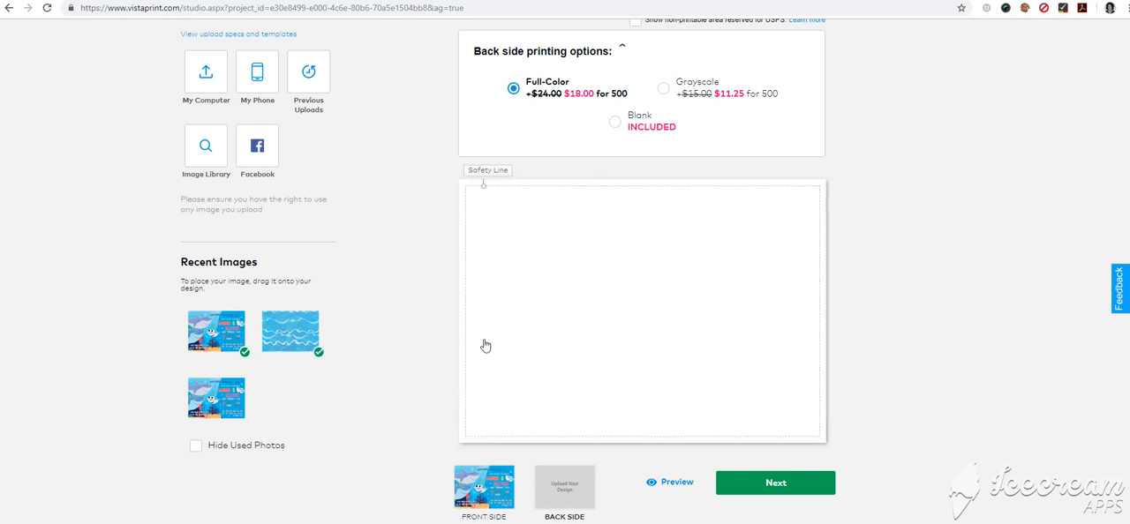
pyautogui.moveTo(481, 353)
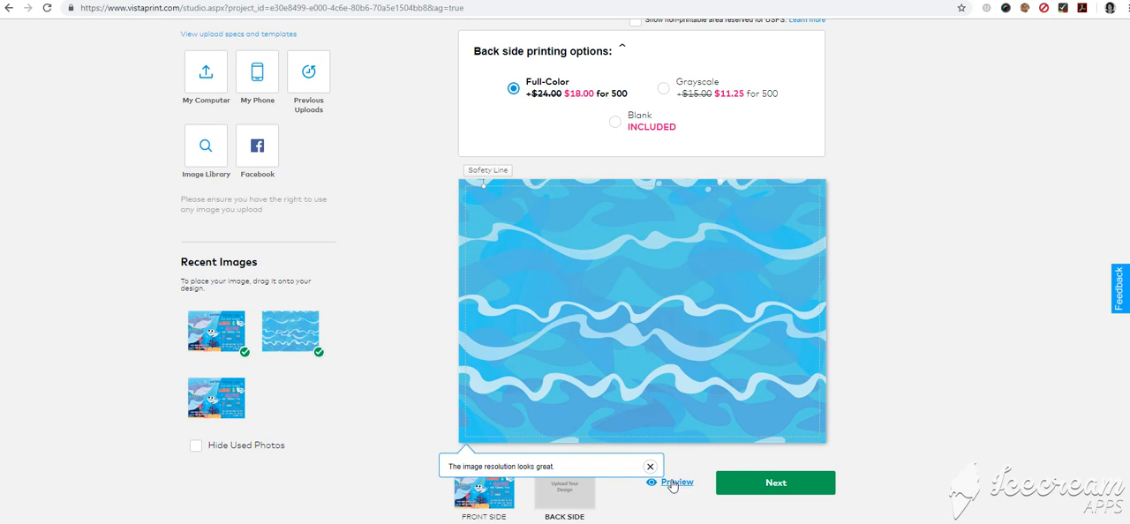
pyautogui.click(676, 484)
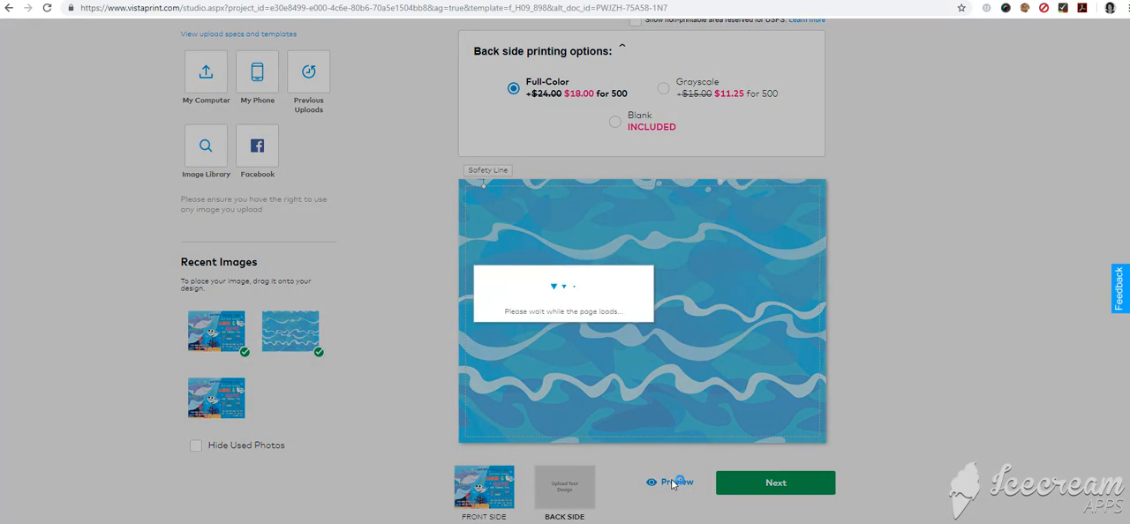
# Check the back side and the side-by-side view, then go to Review & Purchase.
pyautogui.click(677, 482)
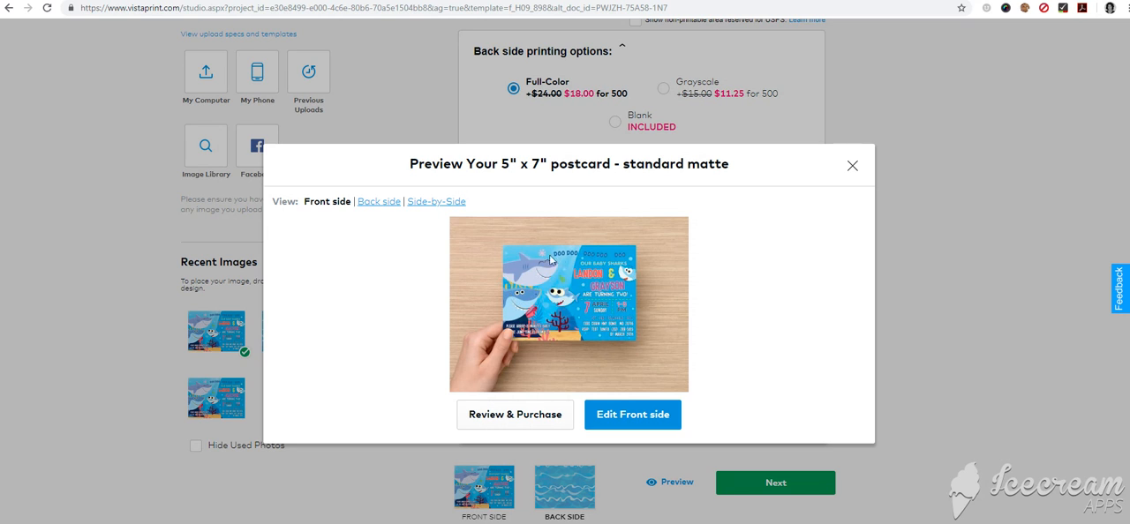
pyautogui.moveTo(583, 344)
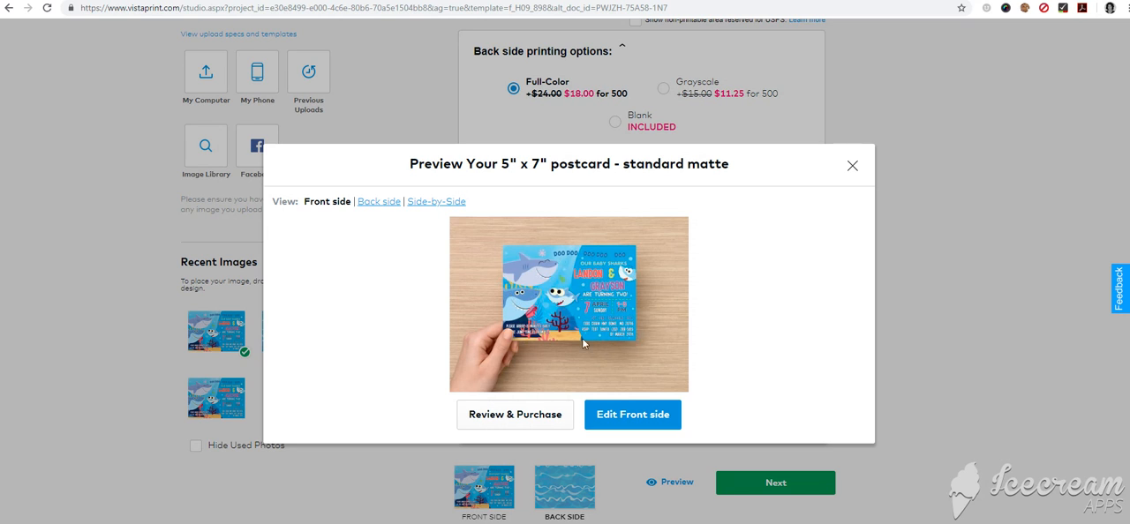
pyautogui.moveTo(526, 284)
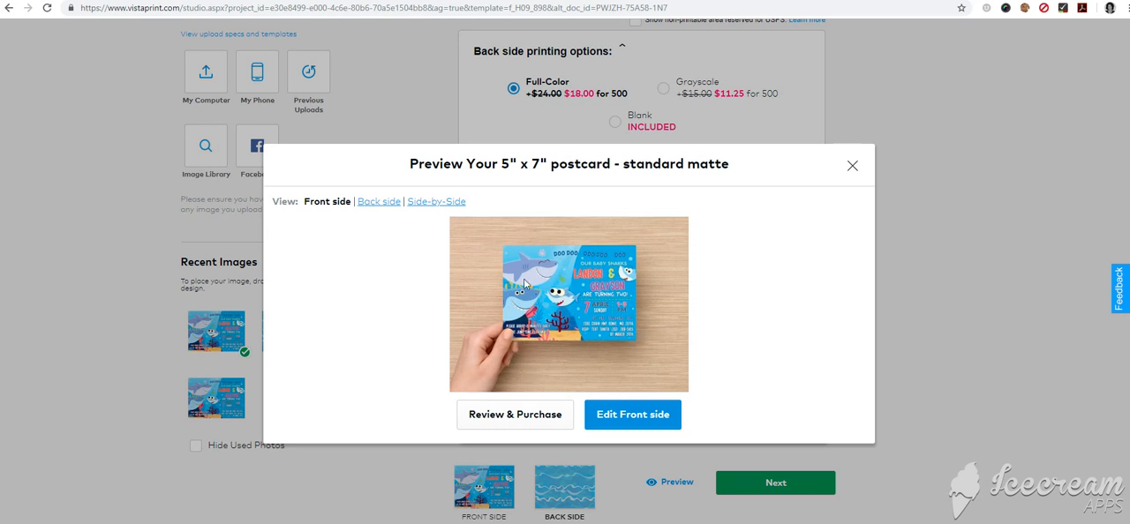
pyautogui.moveTo(763, 427)
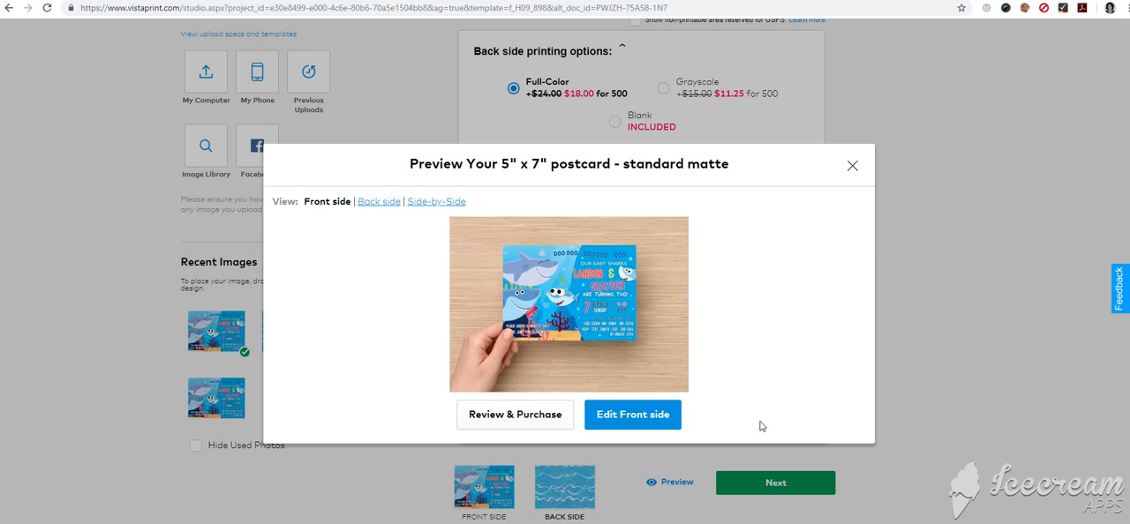
pyautogui.click(378, 202)
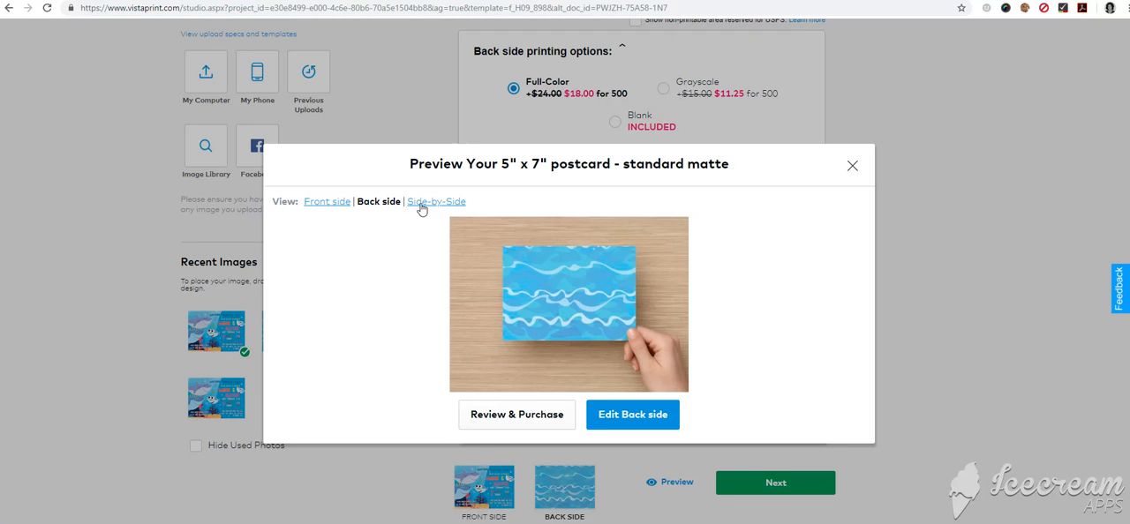
pyautogui.click(435, 201)
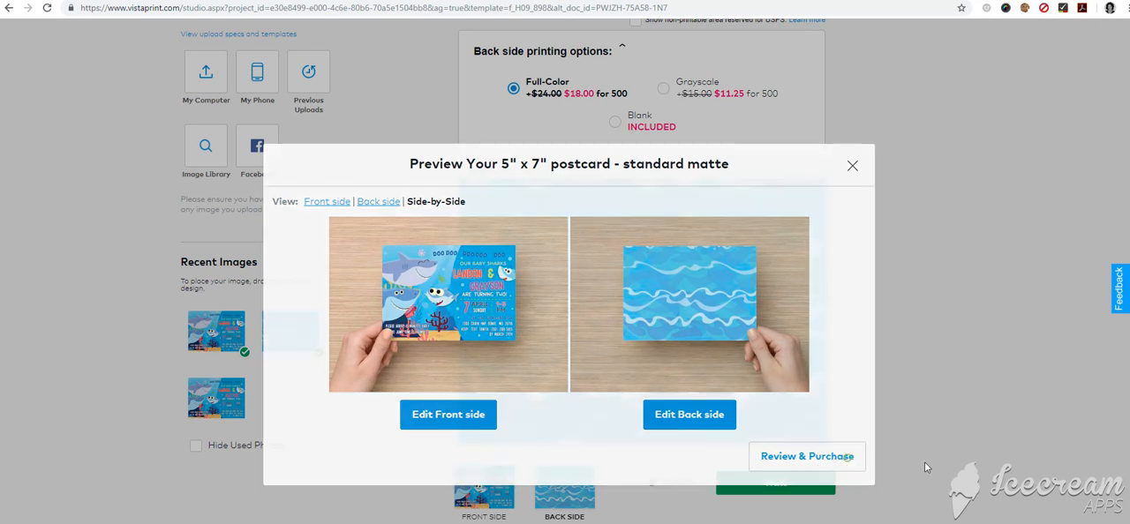
pyautogui.click(805, 455)
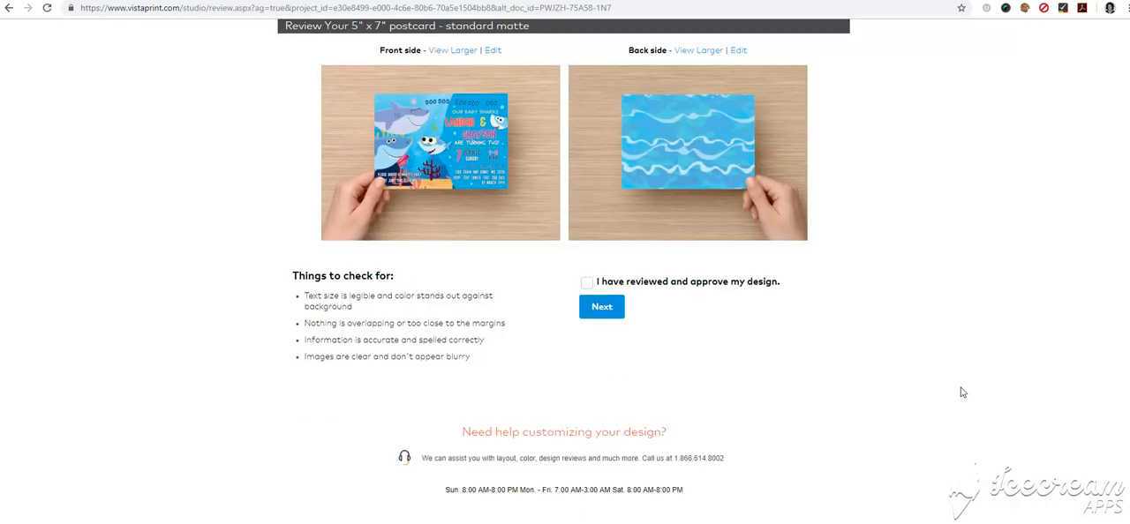
# Tick 'I have reviewed and approve my design' and continue to sign-in.
pyautogui.click(586, 283)
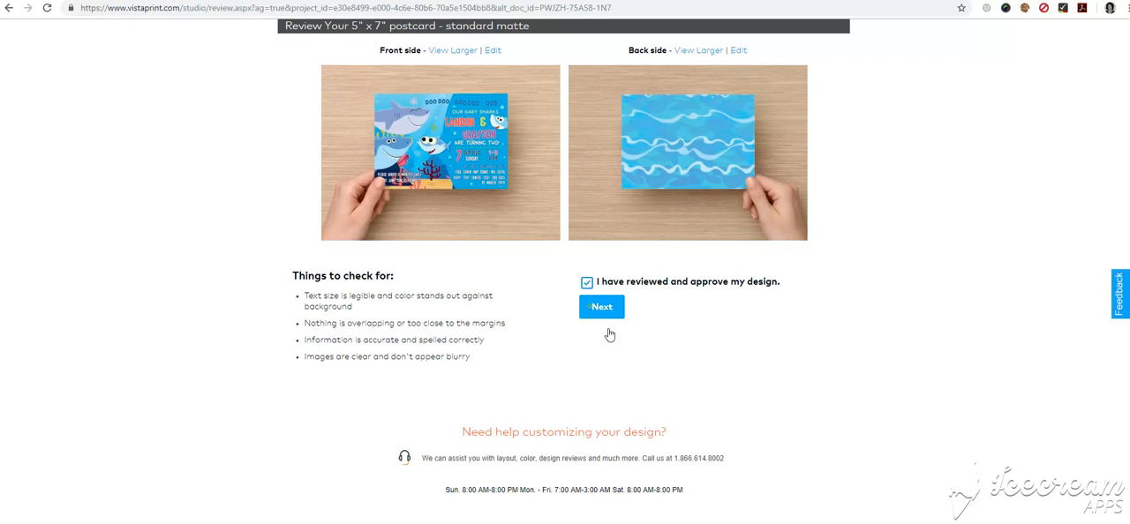
pyautogui.click(601, 305)
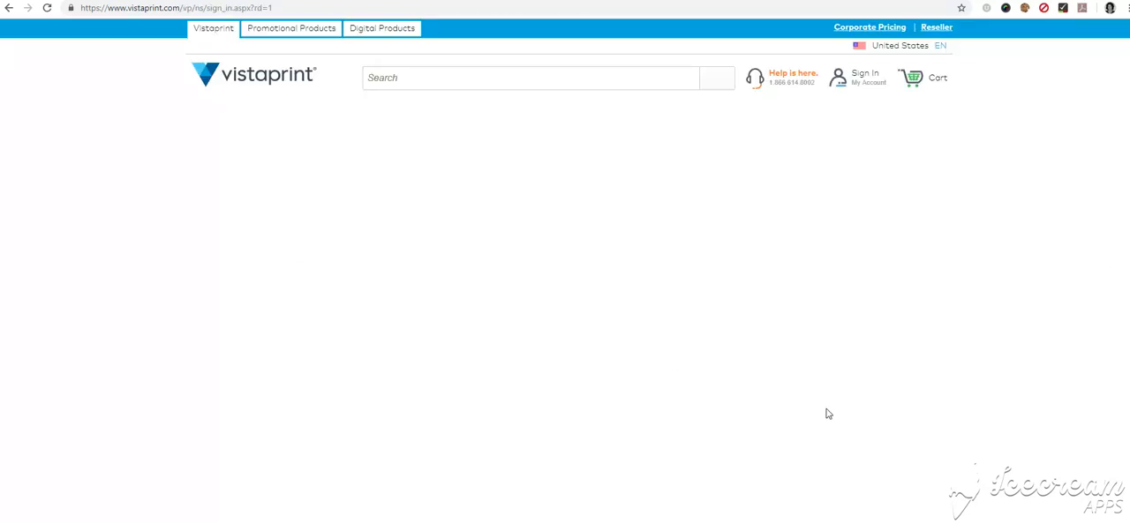